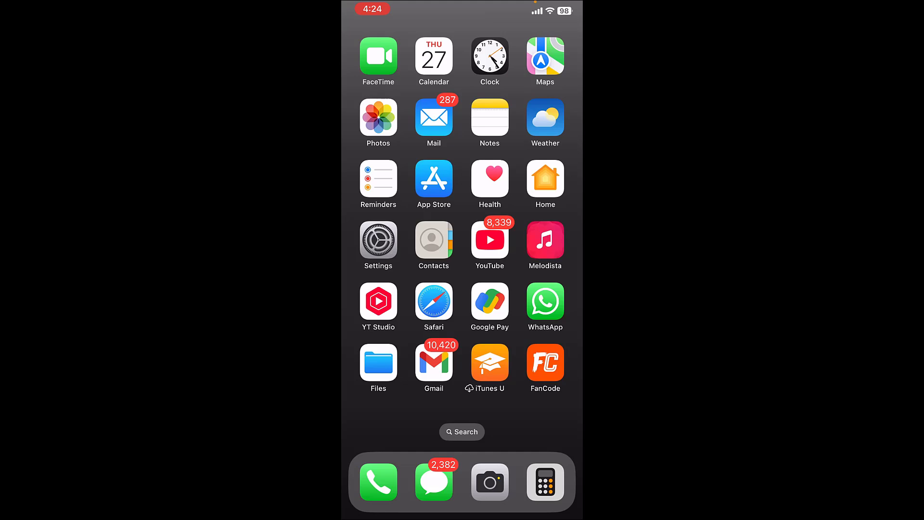
Step: Launch Gmail from the home screen to reach the Primary inbox
left_click(433, 363)
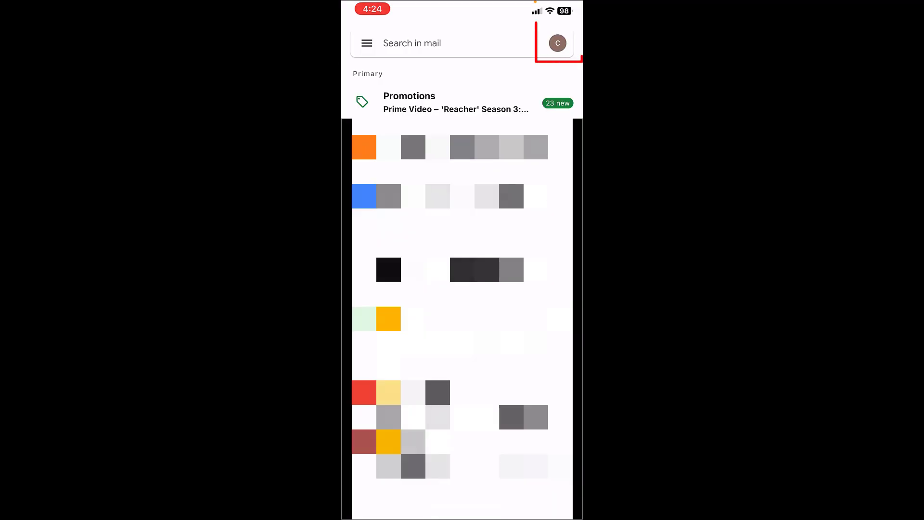
Step: Go from the profile avatar to 'Manage your Google Account'
left_click(557, 44)
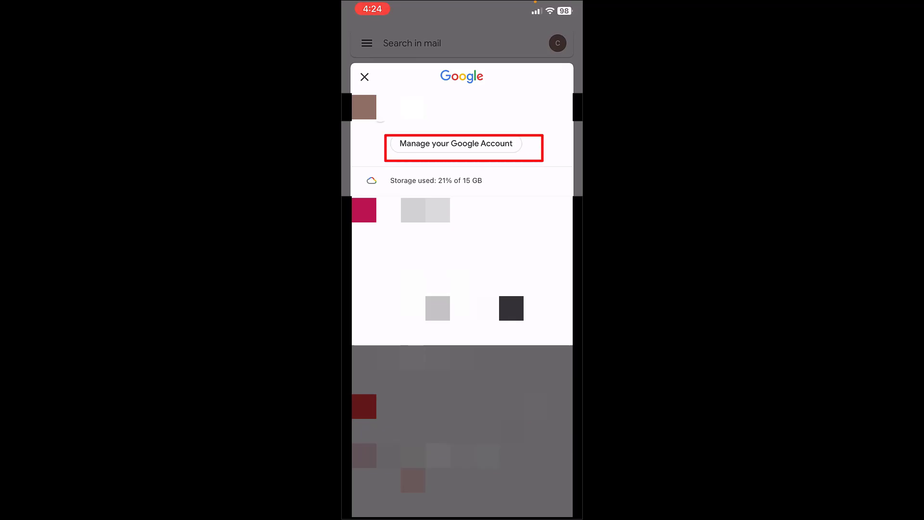
left_click(464, 144)
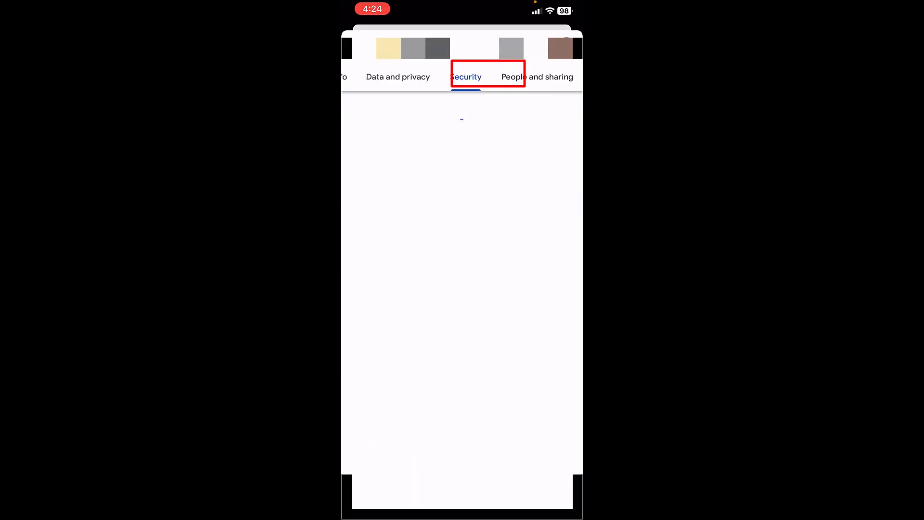
Step: Enter the Security settings to start the password change identity check
left_click(466, 77)
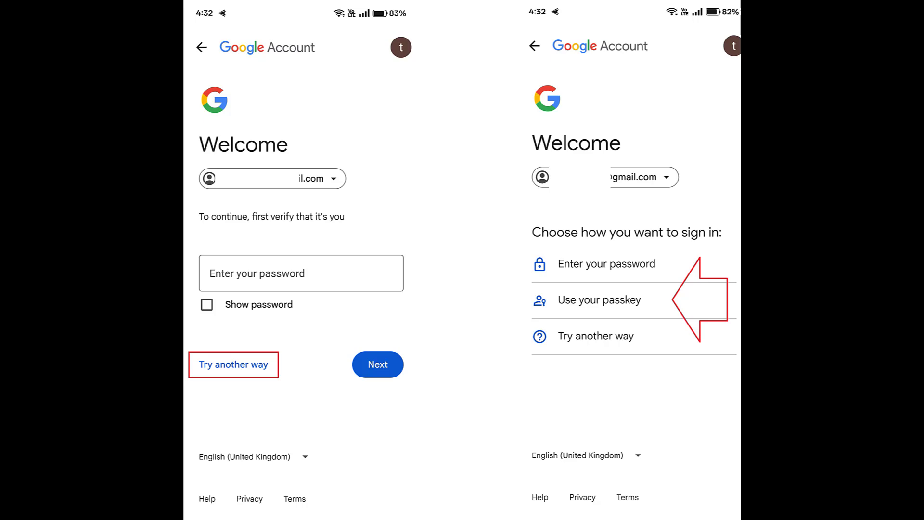
Step: Choose 'Try another way' so Google verifies identity with this phone
left_click(597, 299)
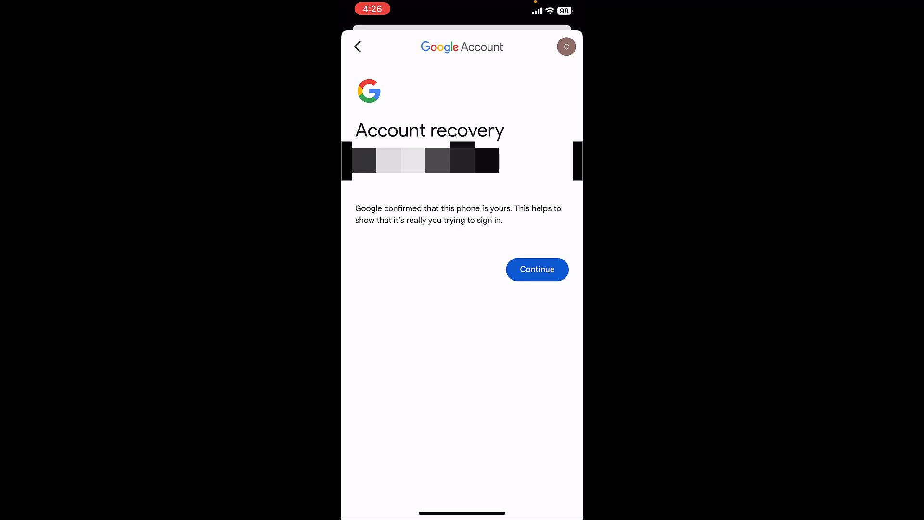
Step: Continue past the recovery confirmation and focus the empty New password field
left_click(538, 270)
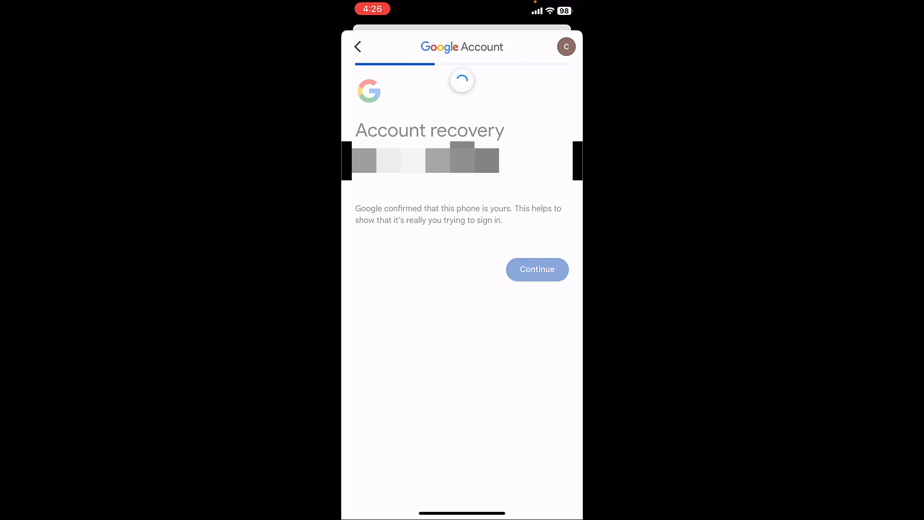
left_click(536, 269)
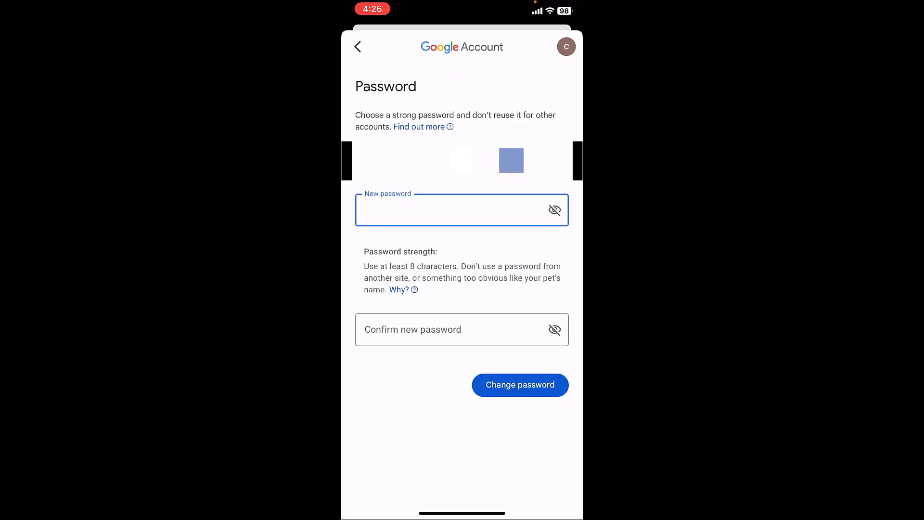